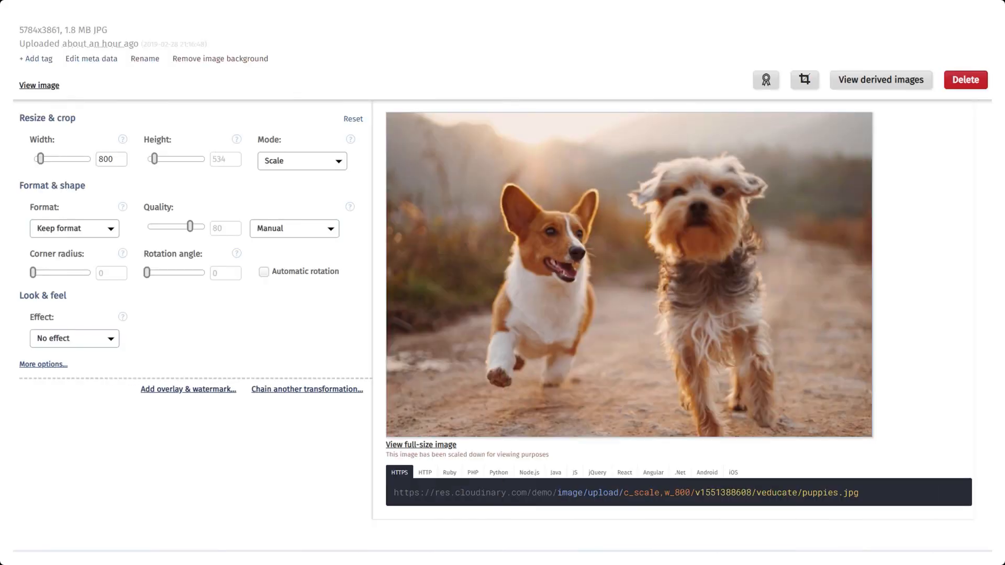
Step: Fill Puppies-800 to 350×350 with Auto gravity, then return to the Media Library grid
{"action": "left_click", "coordinate": [307, 389]}
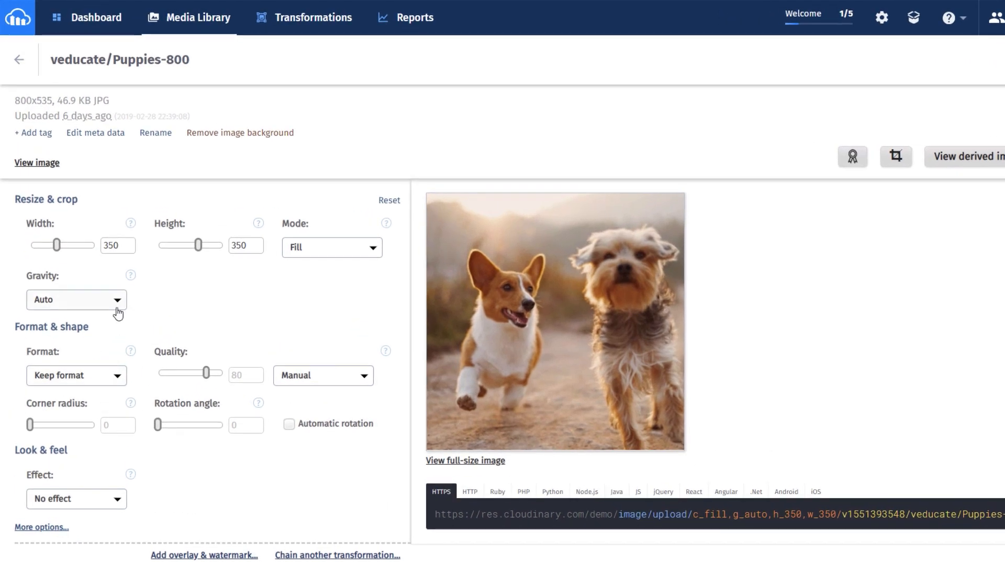
{"action": "left_click", "coordinate": [76, 299]}
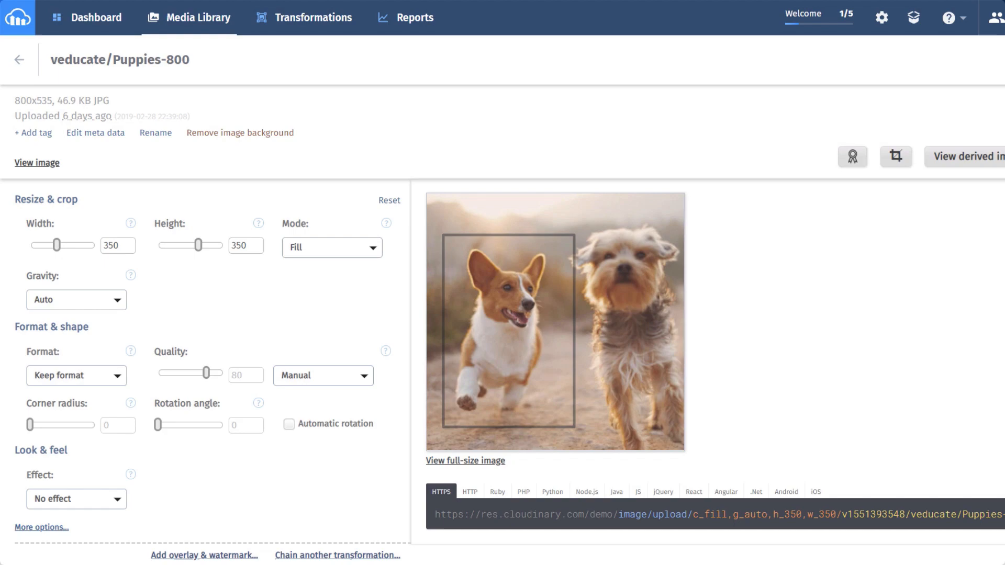
{"action": "left_click", "coordinate": [19, 59]}
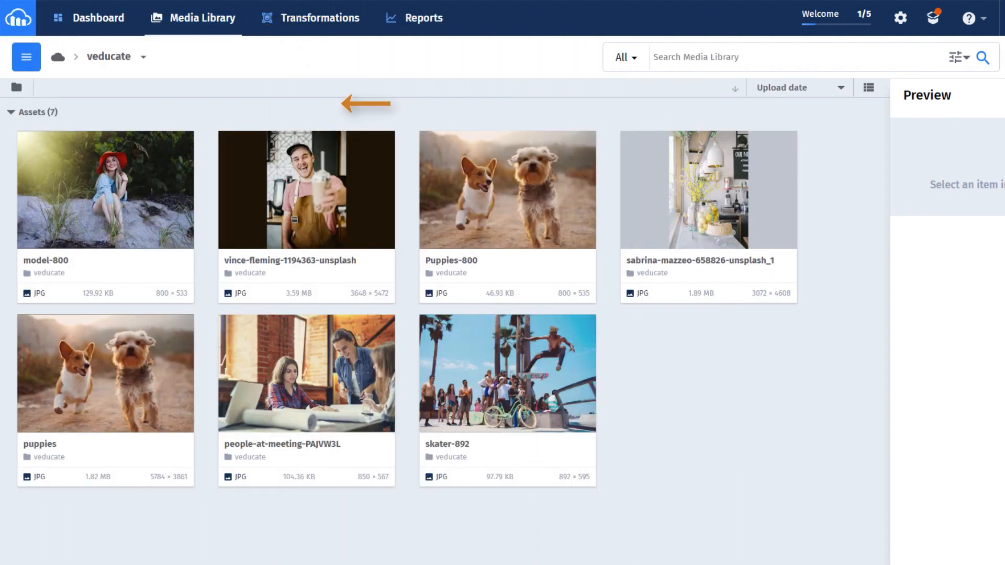
{"action": "mouse_move", "coordinate": [578, 332]}
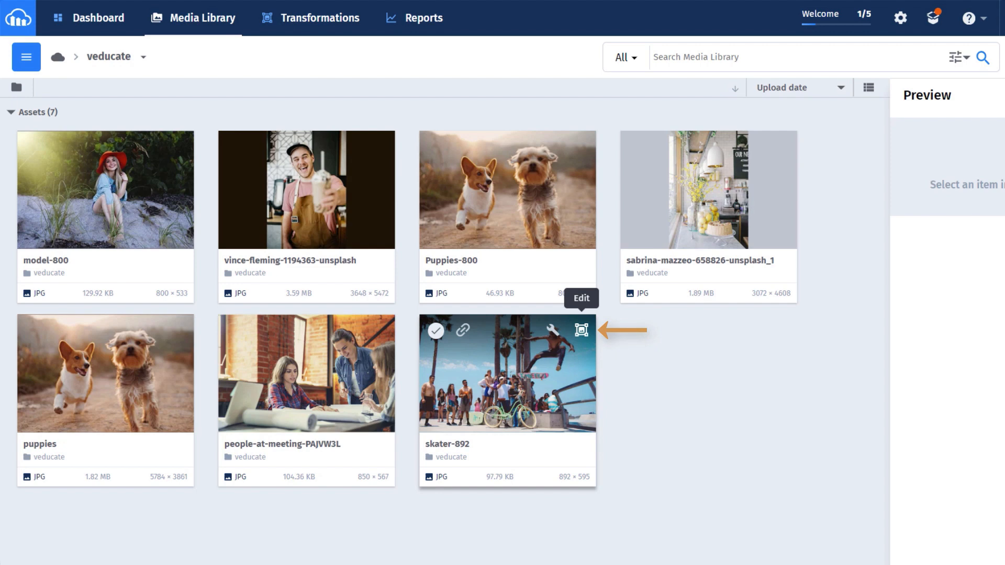
Step: Edit skater-892 with width 400, height 400, Mode Crop, and refresh the preview
{"action": "left_click", "coordinate": [580, 331]}
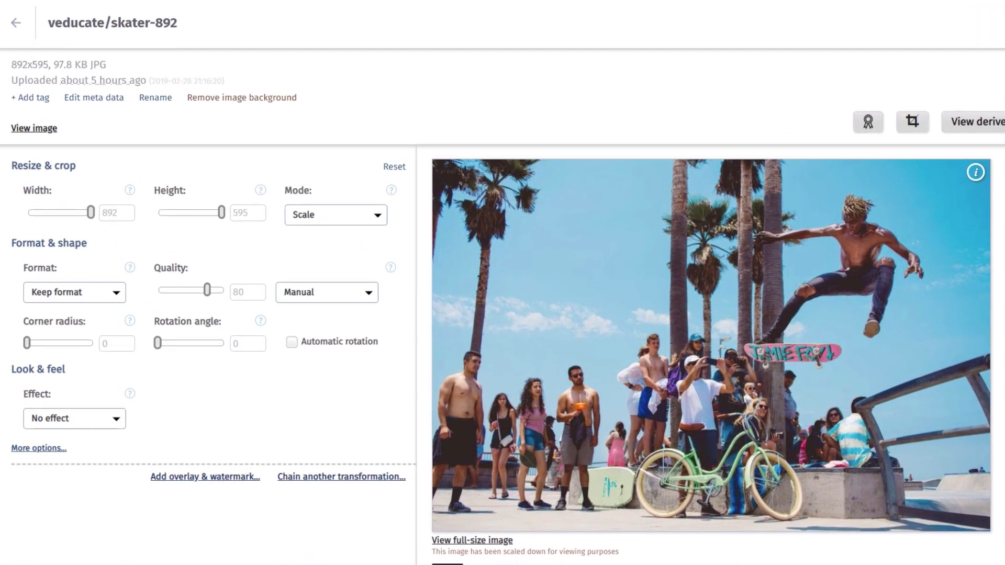
{"action": "type", "text": "40"}
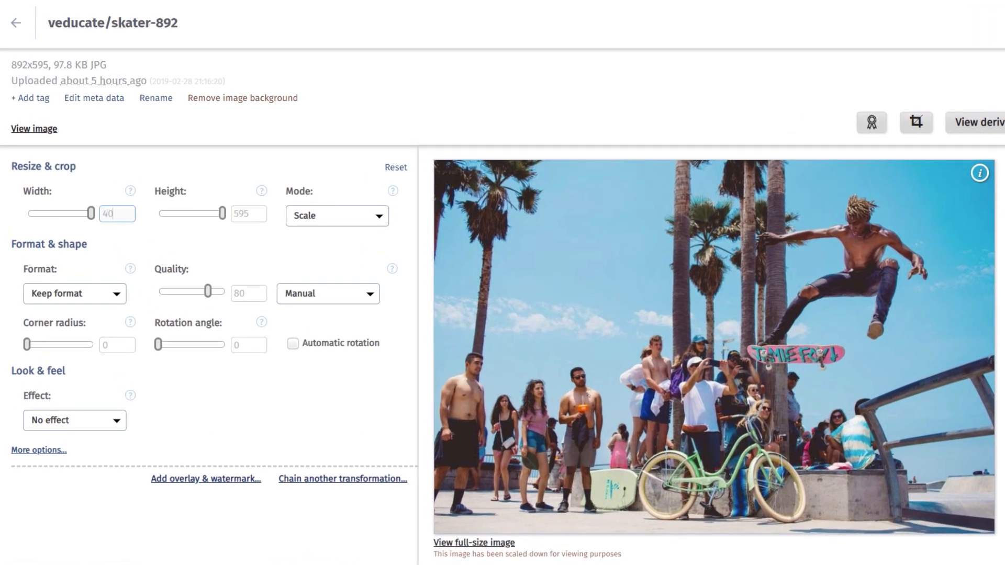
{"action": "type", "text": "400"}
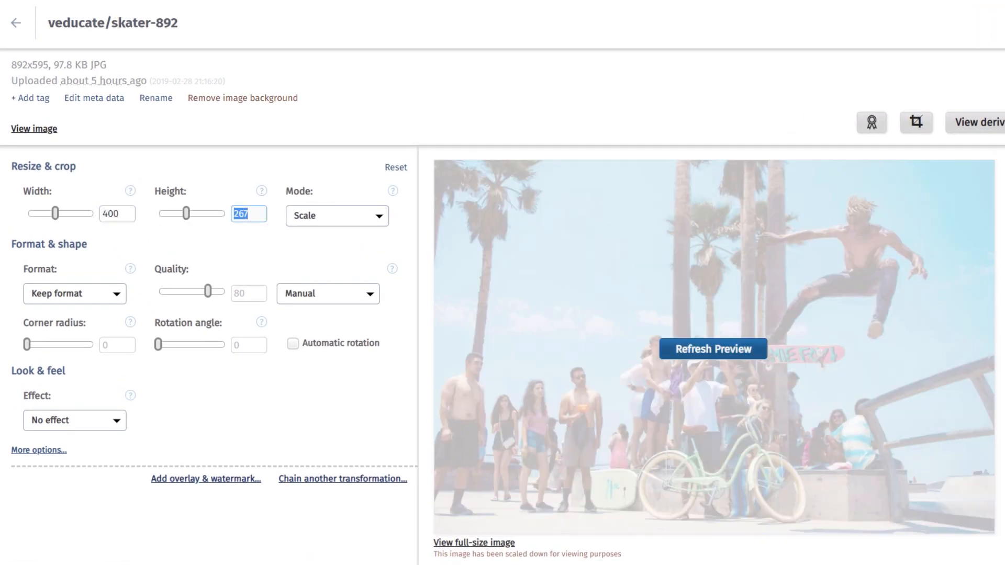
{"action": "type", "text": "400"}
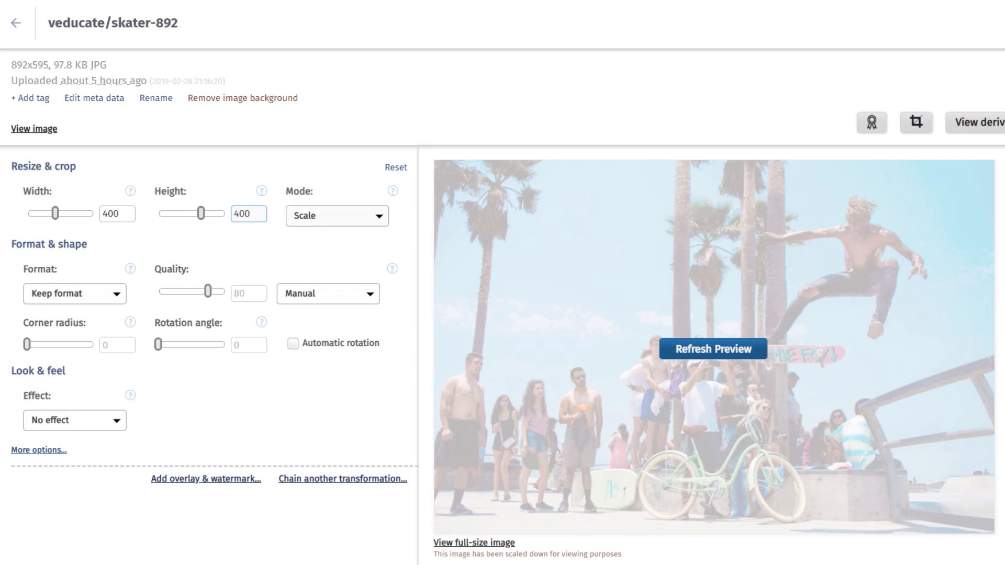
{"action": "left_click", "coordinate": [336, 216]}
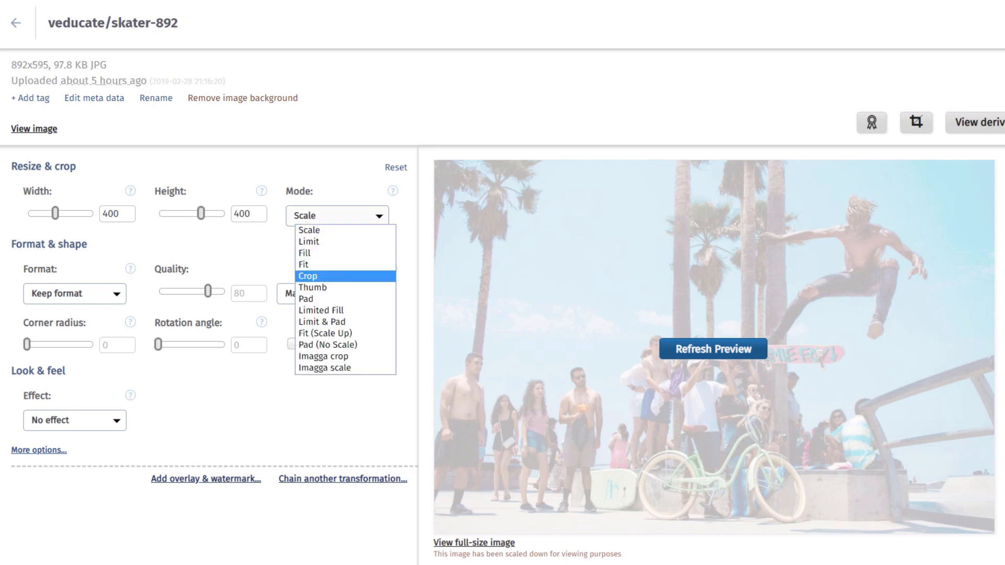
{"action": "left_click", "coordinate": [308, 276]}
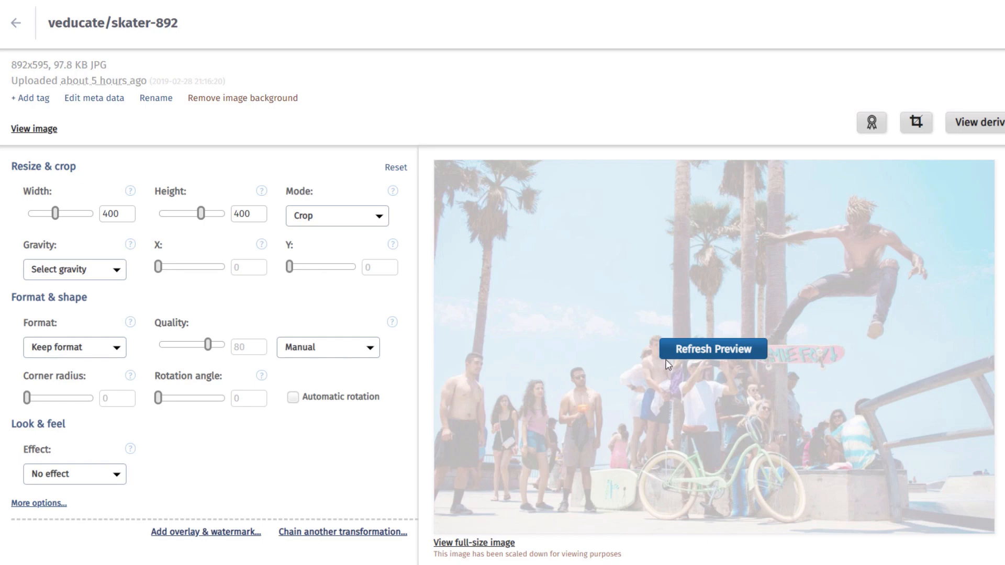
{"action": "left_click", "coordinate": [711, 350]}
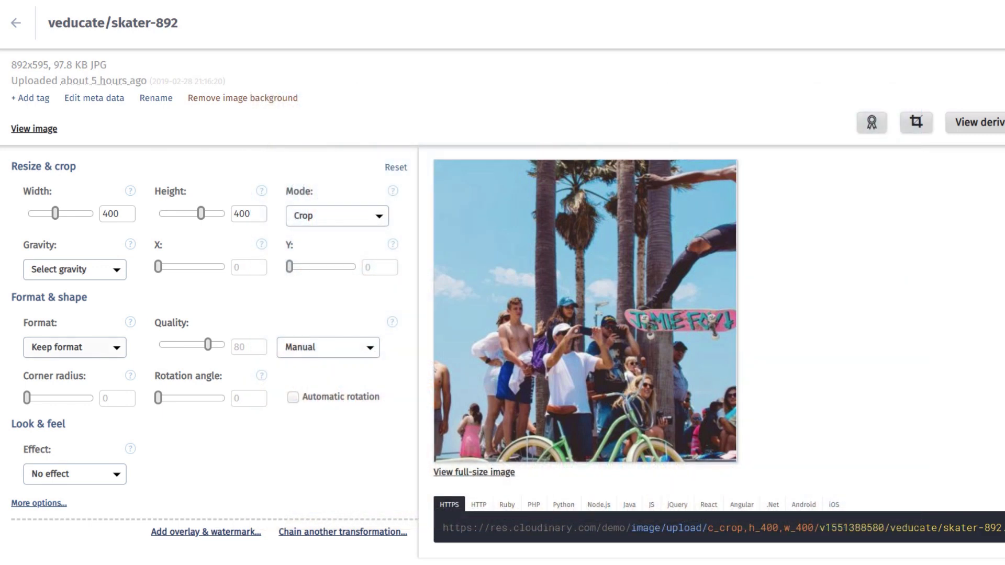
Step: Preview the skater crop anchored with North East gravity
{"action": "left_click", "coordinate": [74, 269]}
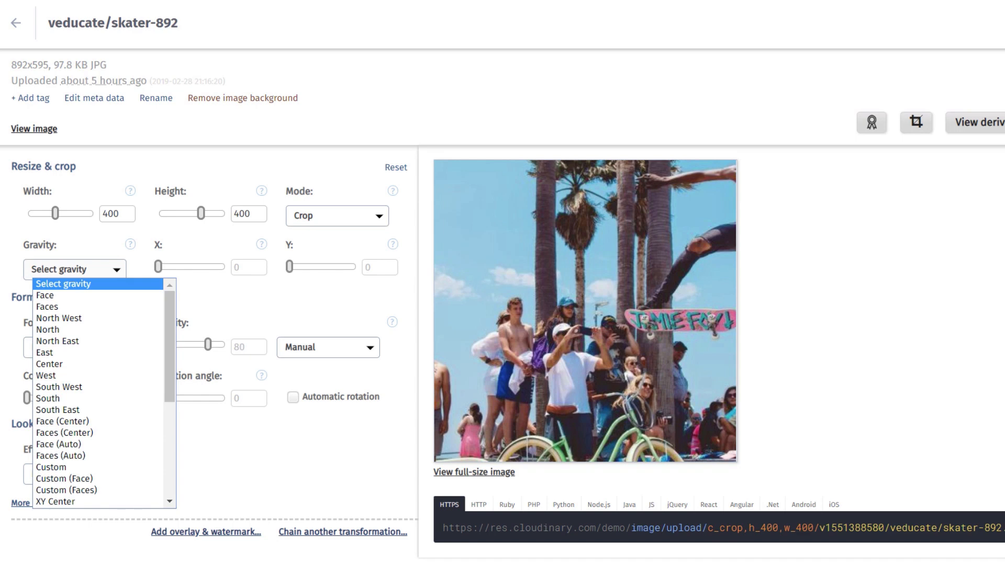
{"action": "scroll", "scroll_direction": "down", "scroll_amount": 3}
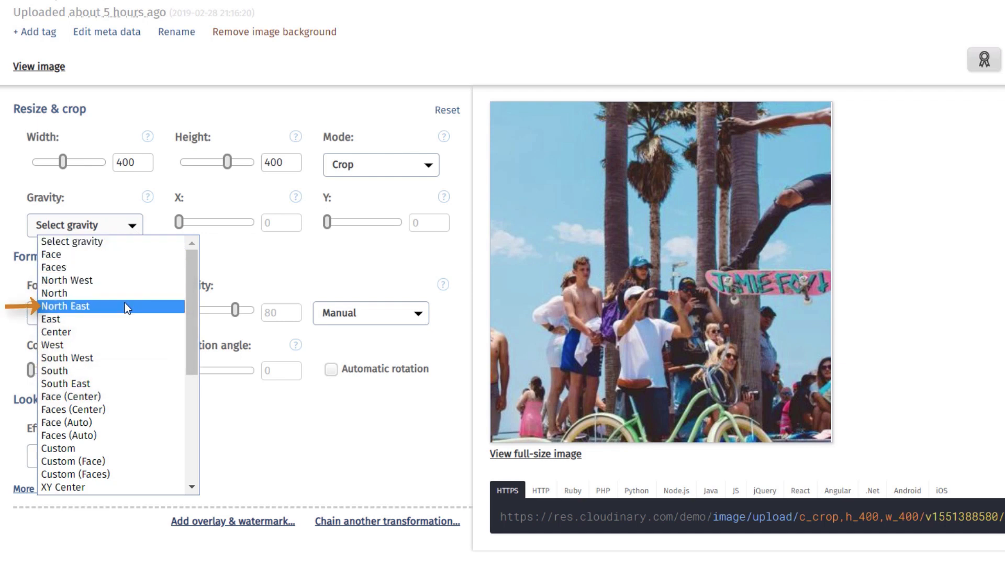
{"action": "left_click", "coordinate": [65, 305]}
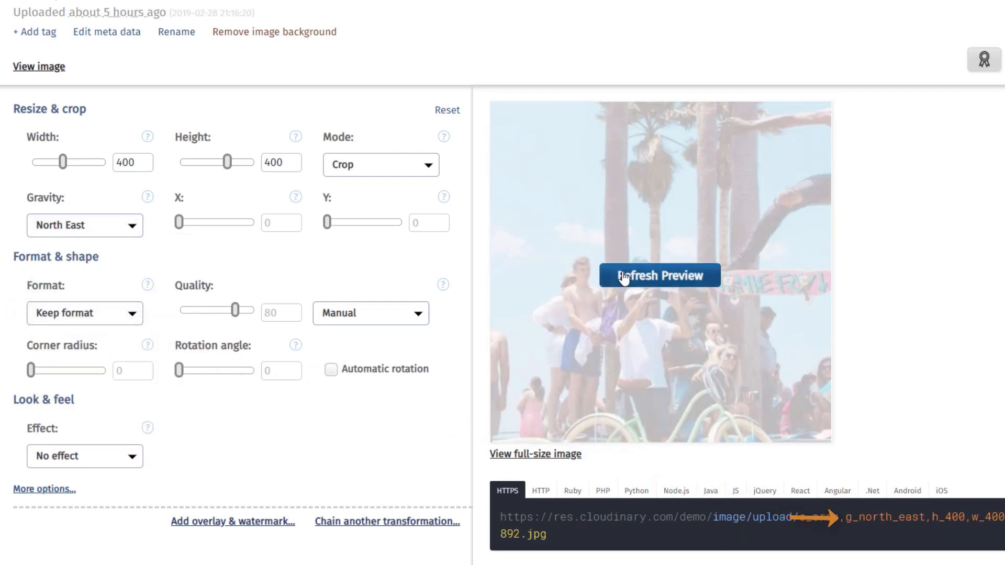
{"action": "left_click", "coordinate": [83, 225]}
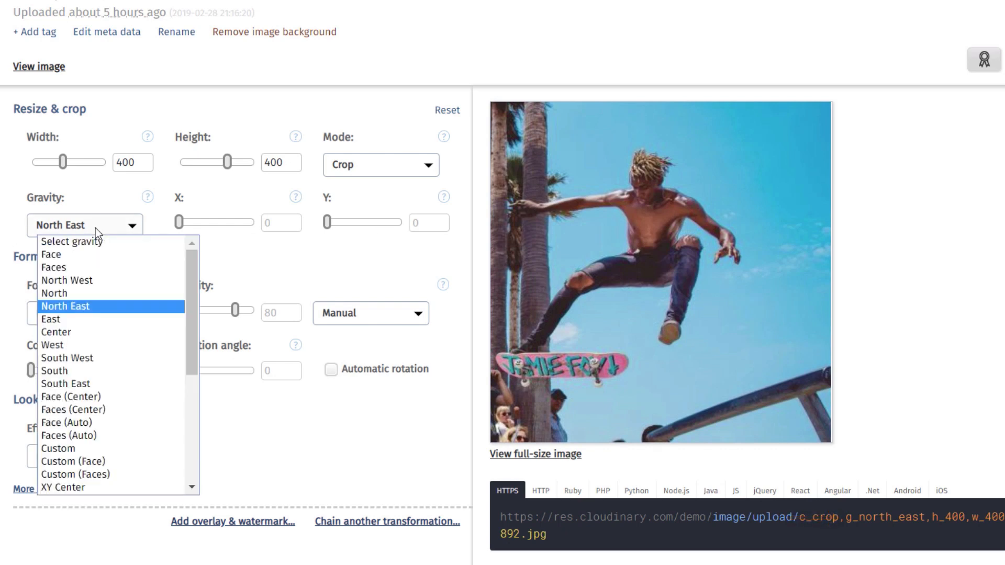
Step: Preview the crop with South West gravity, then choose South gravity
{"action": "left_click", "coordinate": [67, 358]}
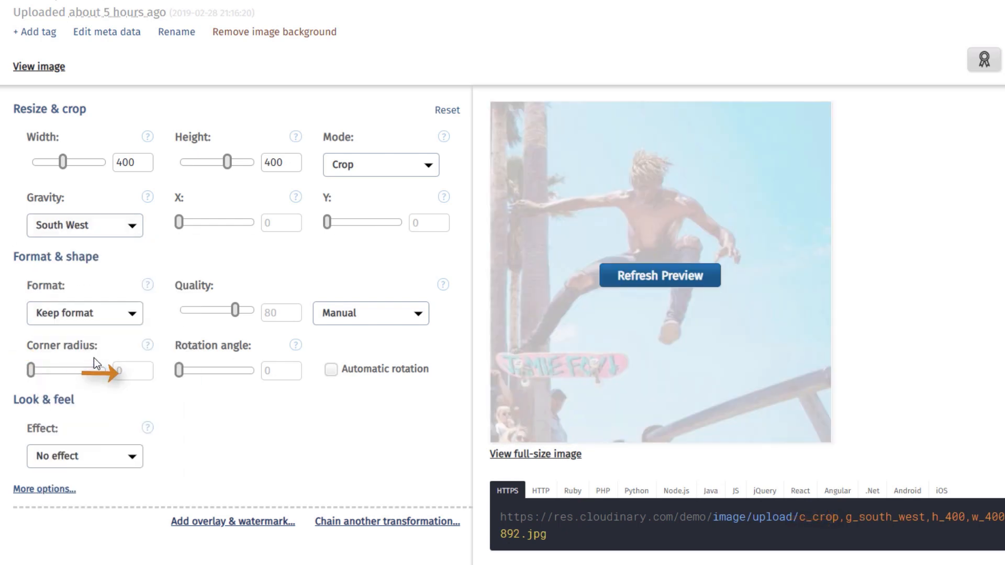
{"action": "left_click", "coordinate": [659, 275]}
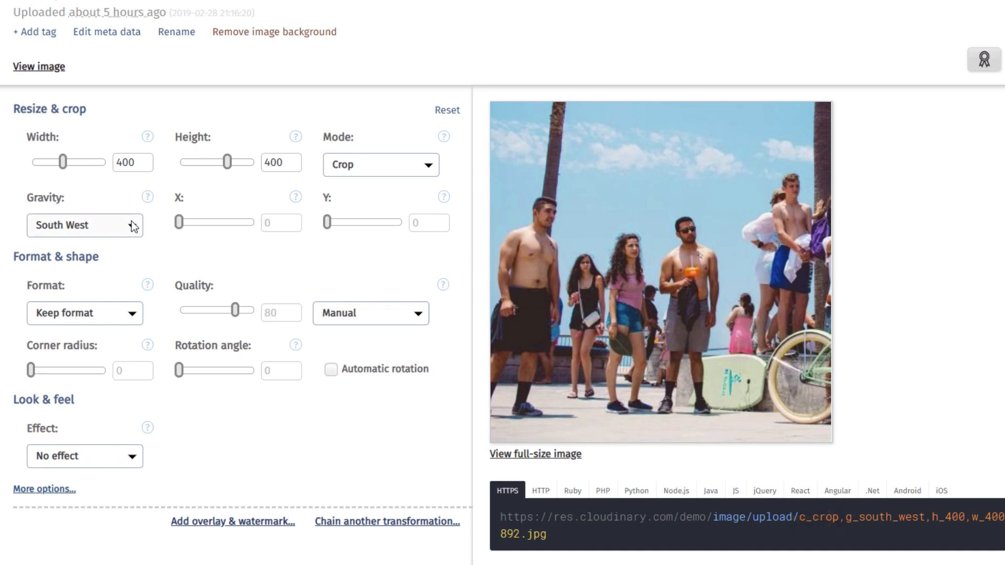
{"action": "left_click", "coordinate": [83, 225]}
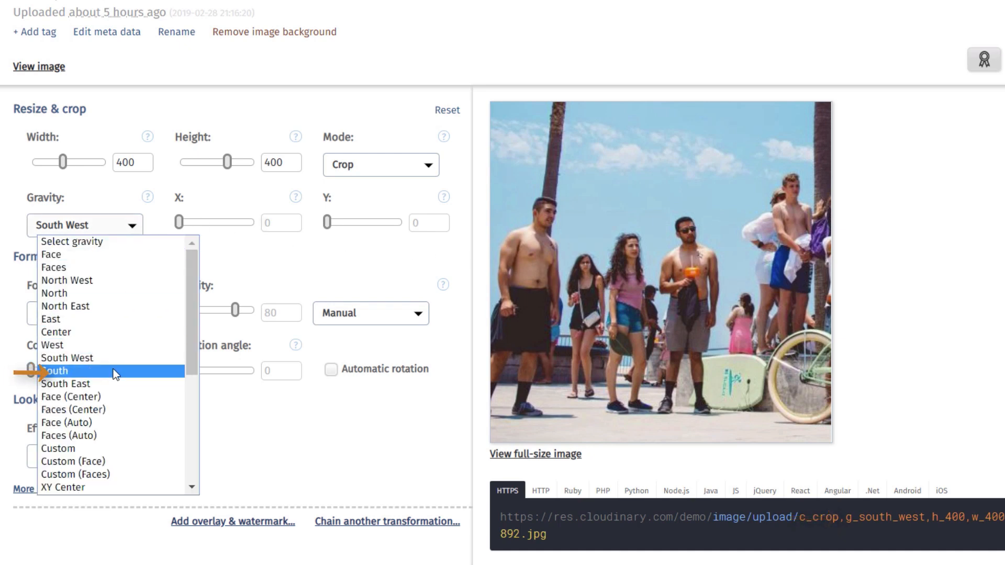
{"action": "left_click", "coordinate": [56, 371]}
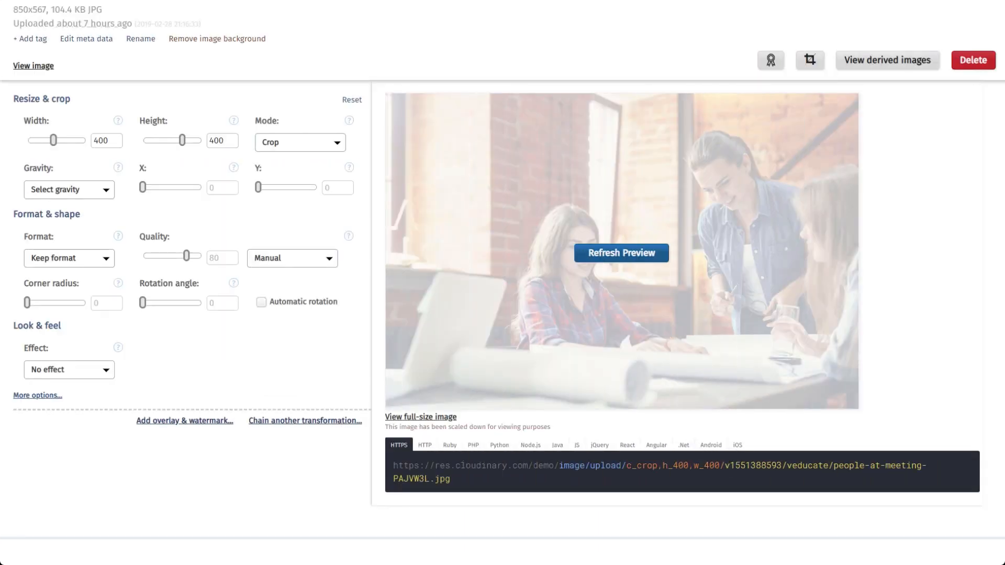
Step: Preview the meeting photo's 400×400 crop with Face gravity
{"action": "left_click", "coordinate": [69, 189]}
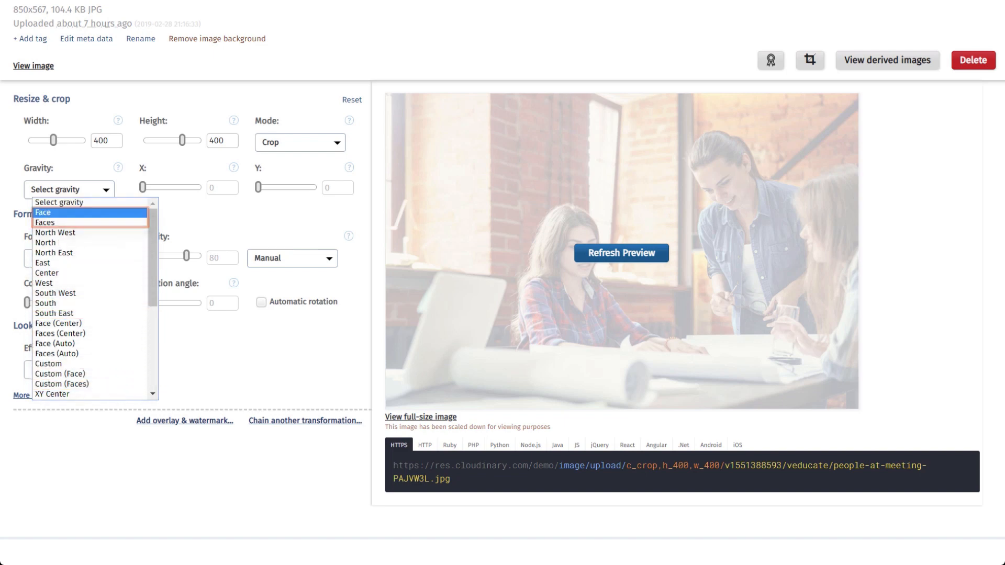
{"action": "left_click", "coordinate": [42, 213]}
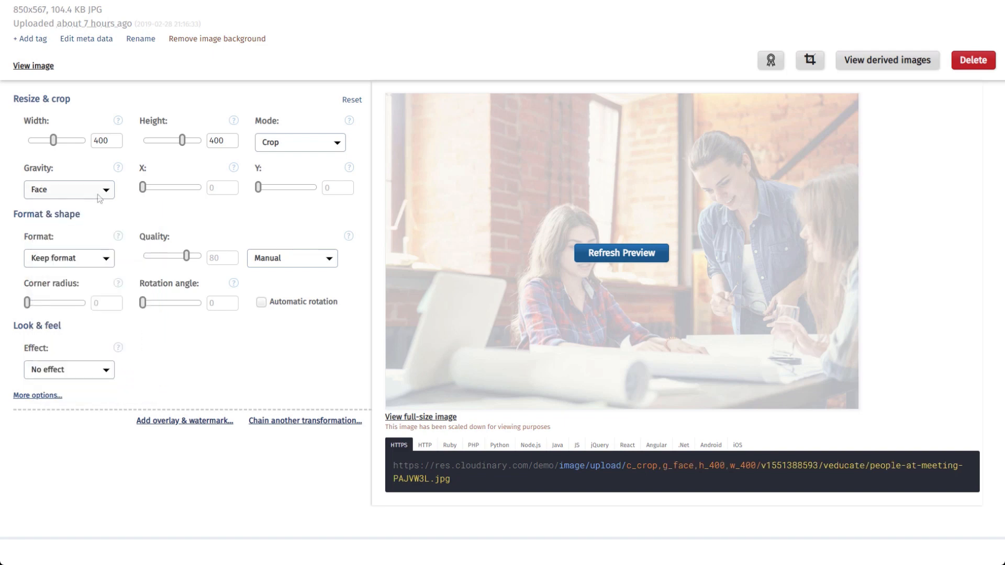
{"action": "left_click", "coordinate": [619, 253]}
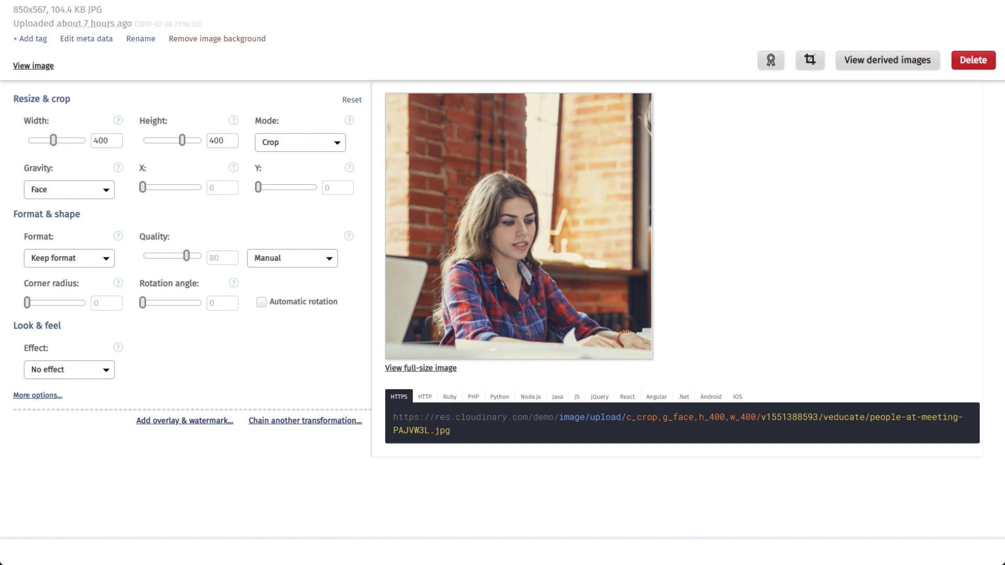
Step: Browse further down the gravity options list
{"action": "left_click", "coordinate": [69, 189]}
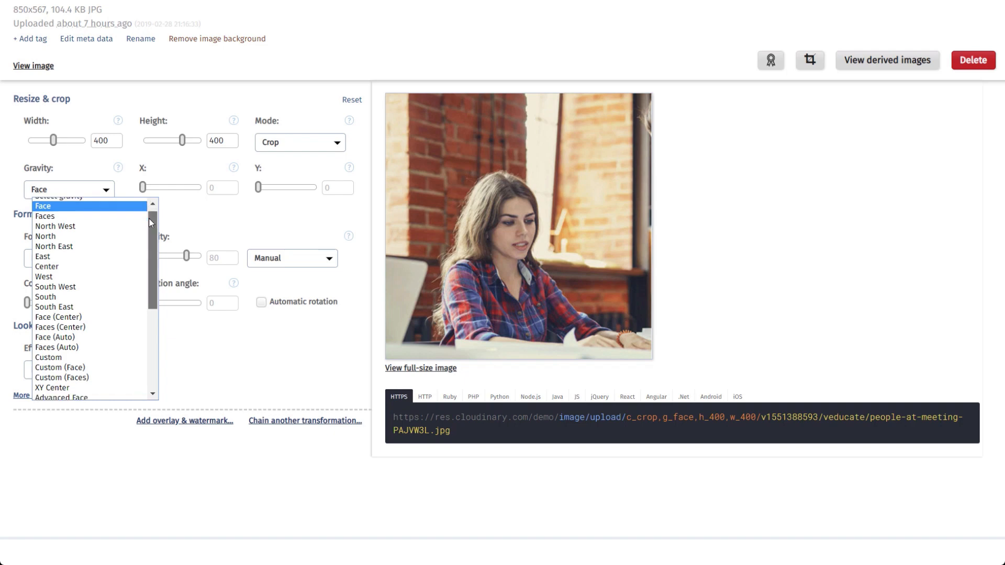
{"action": "scroll", "scroll_direction": "down", "scroll_amount": 3}
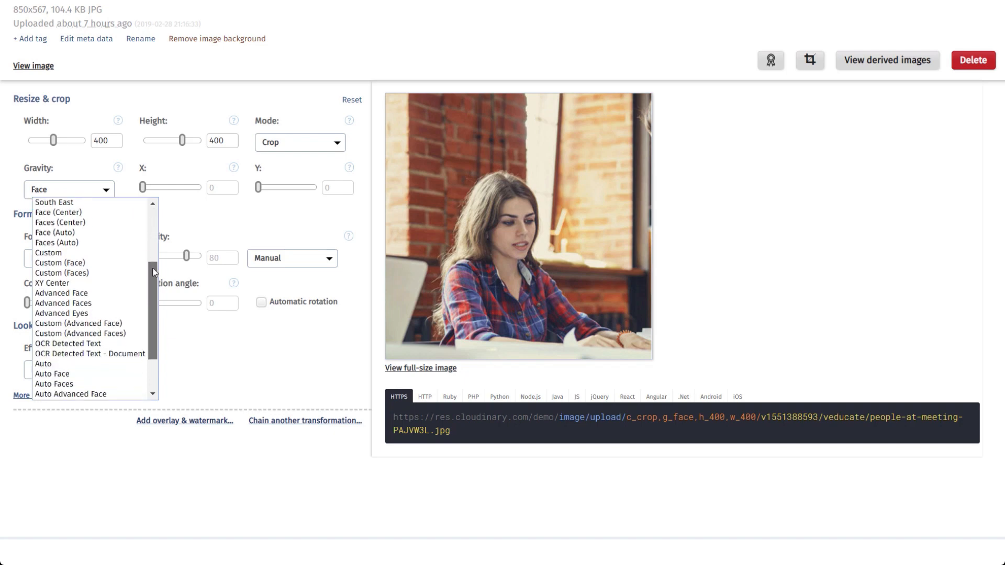
{"action": "scroll", "scroll_direction": "down", "scroll_amount": 3}
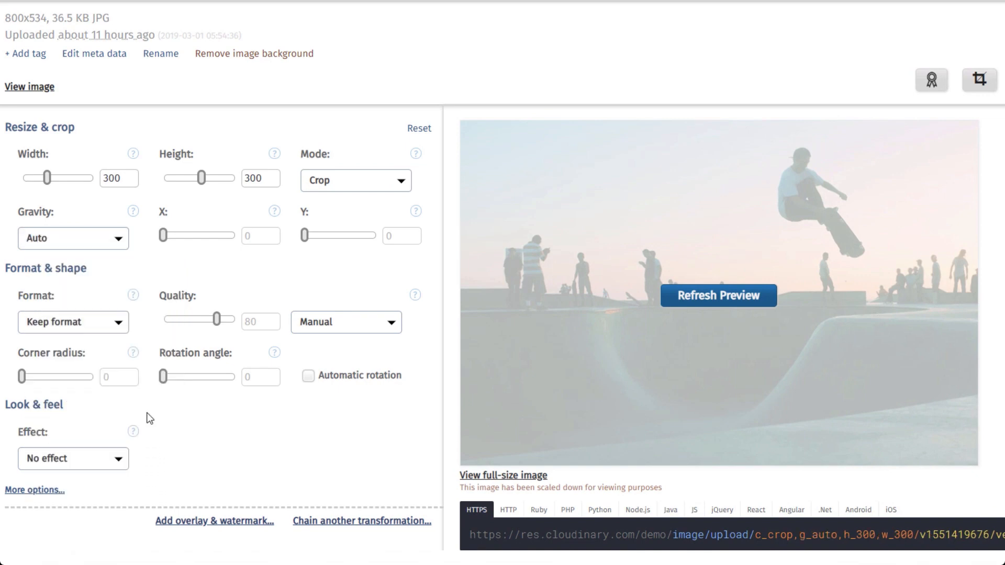
Step: Show the bear photo via a URL with g_auto:classic, c_fill, ar_0.8, w_500
{"action": "left_click", "coordinate": [718, 295]}
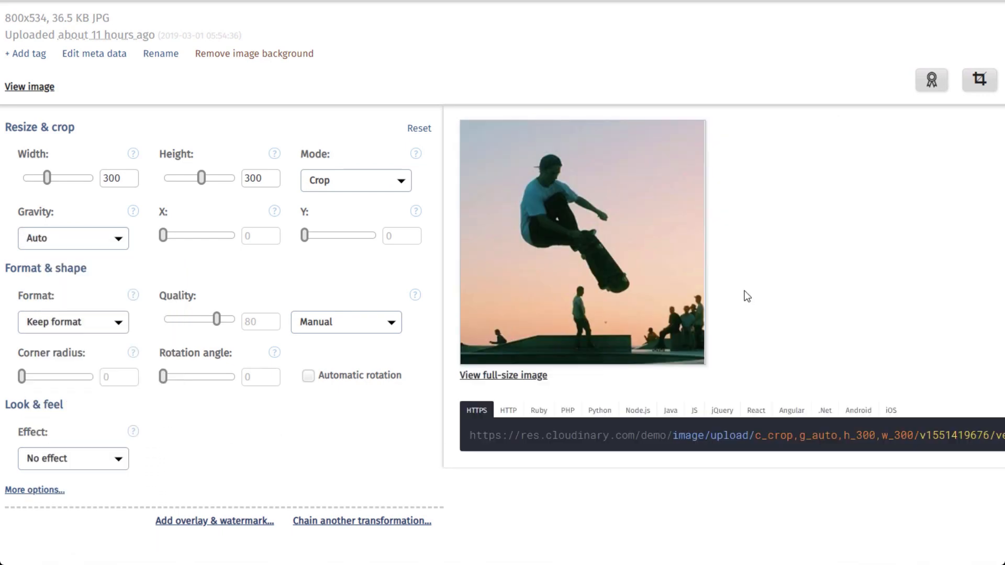
{"action": "left_click", "coordinate": [502, 374]}
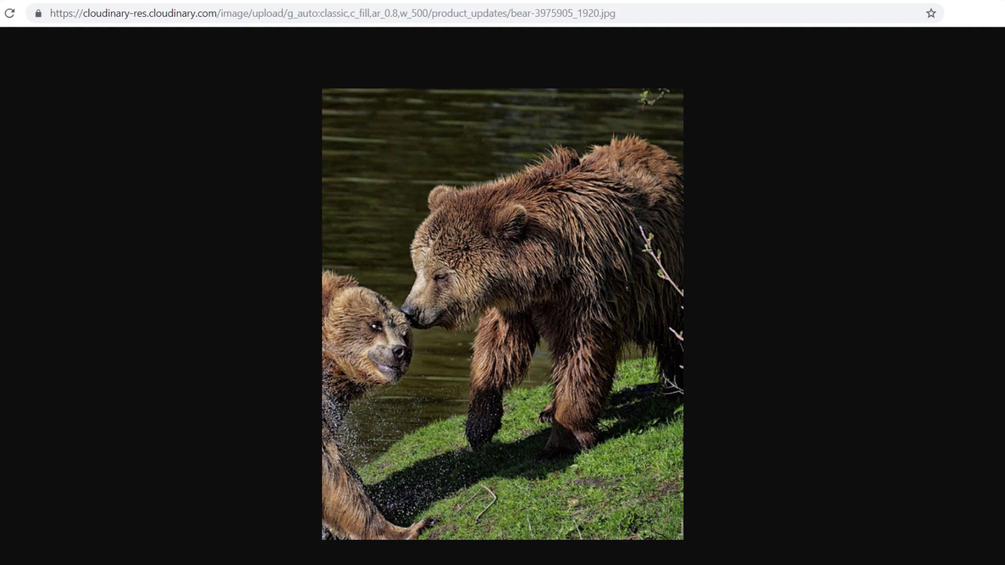
Step: Replace 'classic' with 'subject' in the bear photo's g_auto address and reload
{"action": "left_click", "coordinate": [288, 13]}
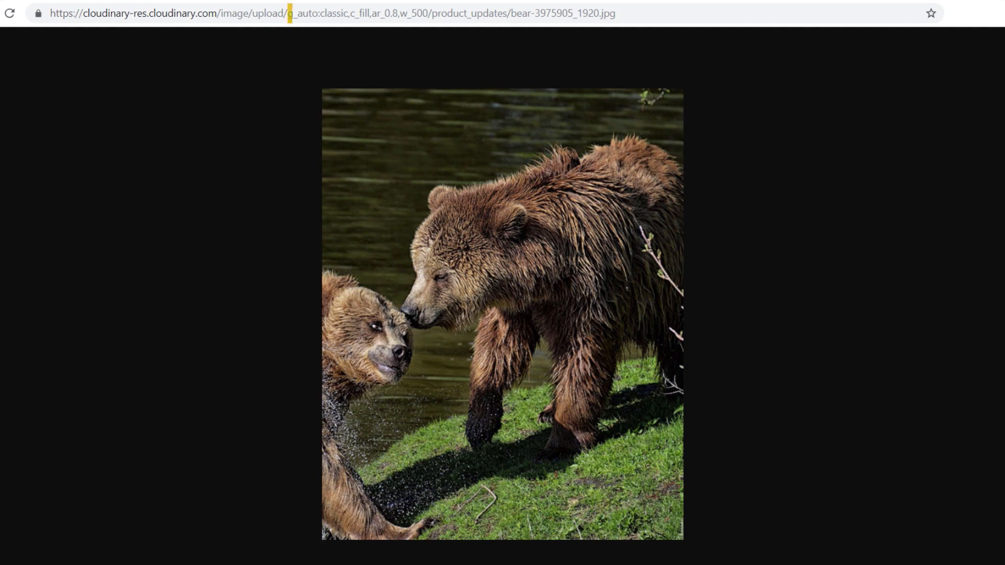
{"action": "double_click", "coordinate": [320, 12]}
{"action": "type", "text": "subject"}
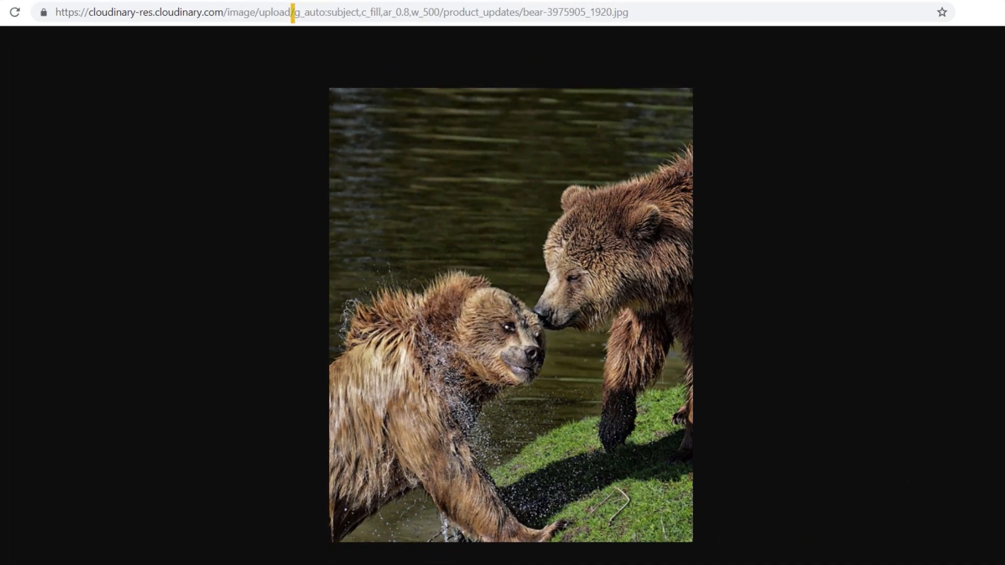
{"action": "double_click", "coordinate": [325, 12]}
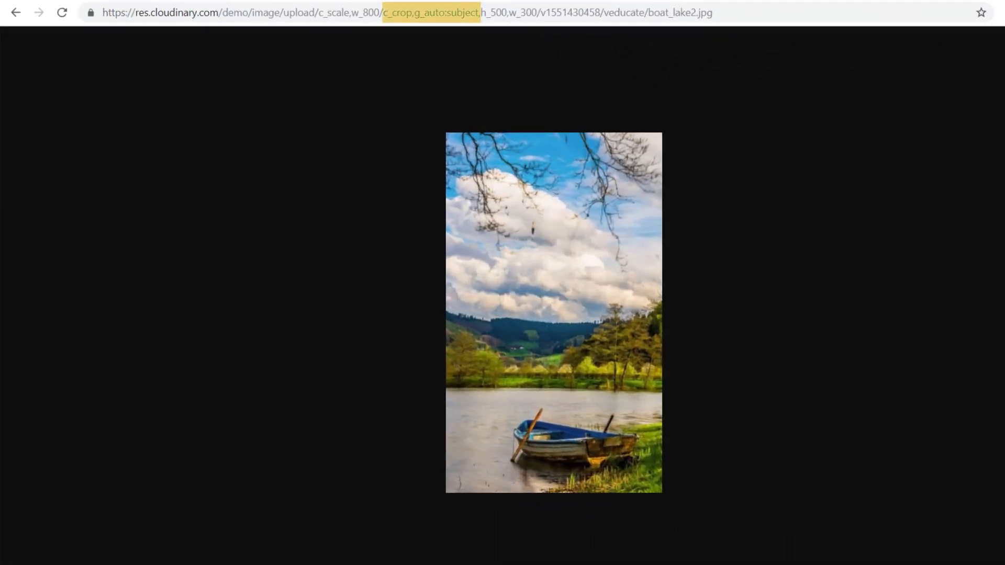
Step: Select part of the boat image address before returning to the boat_lake-800 editor
{"action": "double_click", "coordinate": [430, 13]}
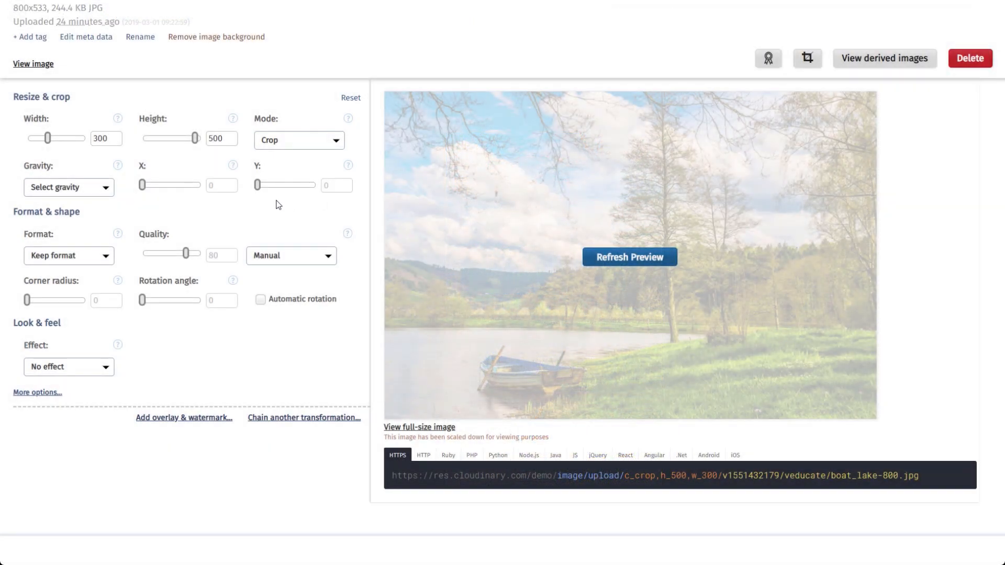
Step: Preview the boat image 300×500 with Auto gravity, trying Fill then keeping Crop mode
{"action": "left_click", "coordinate": [68, 187]}
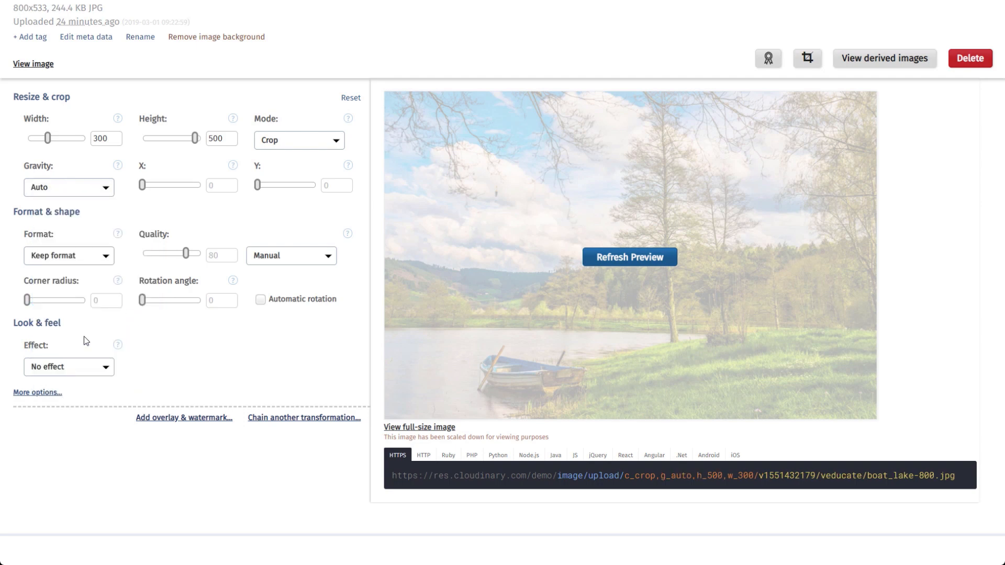
{"action": "left_click", "coordinate": [629, 257]}
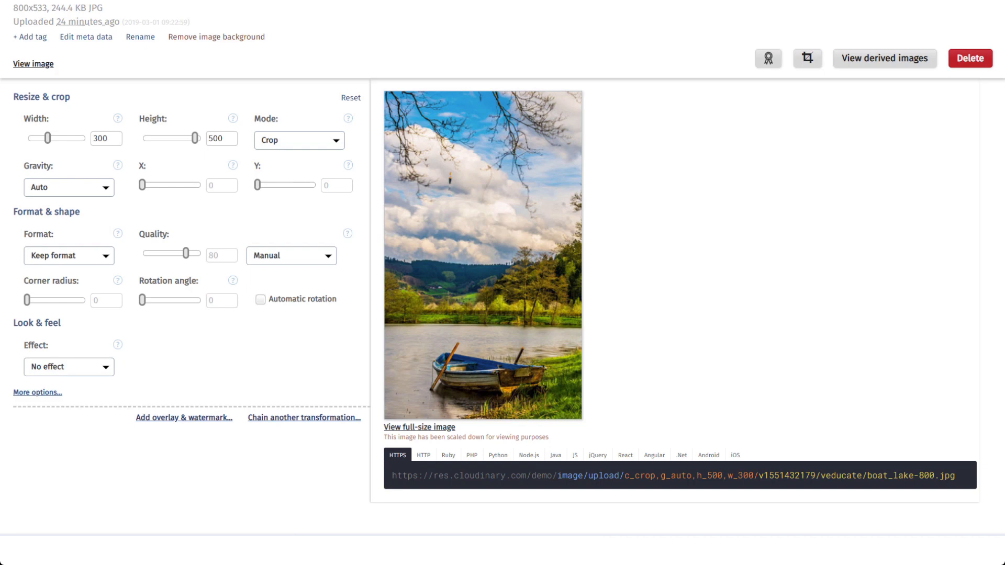
{"action": "left_click", "coordinate": [298, 140]}
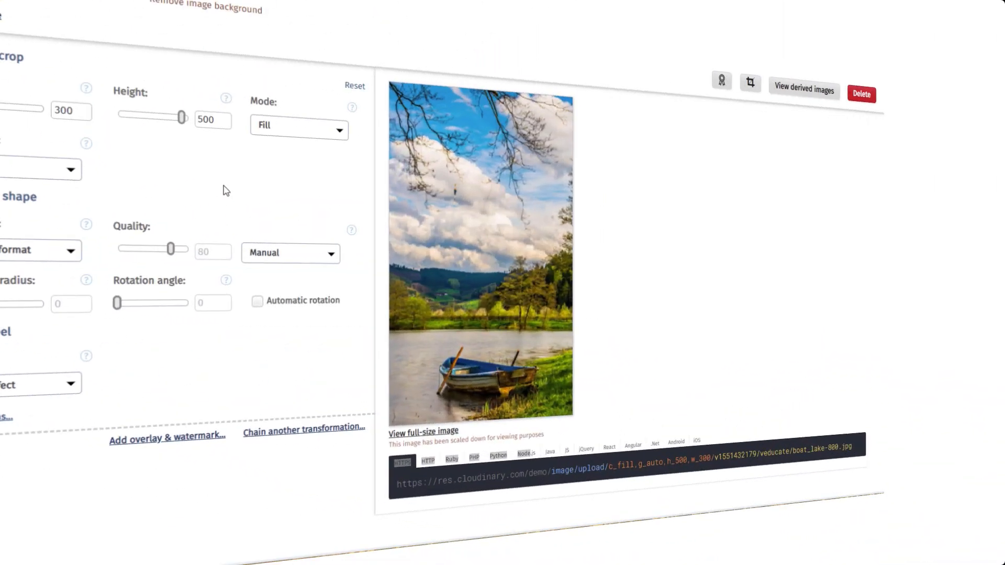
{"action": "left_click", "coordinate": [298, 124]}
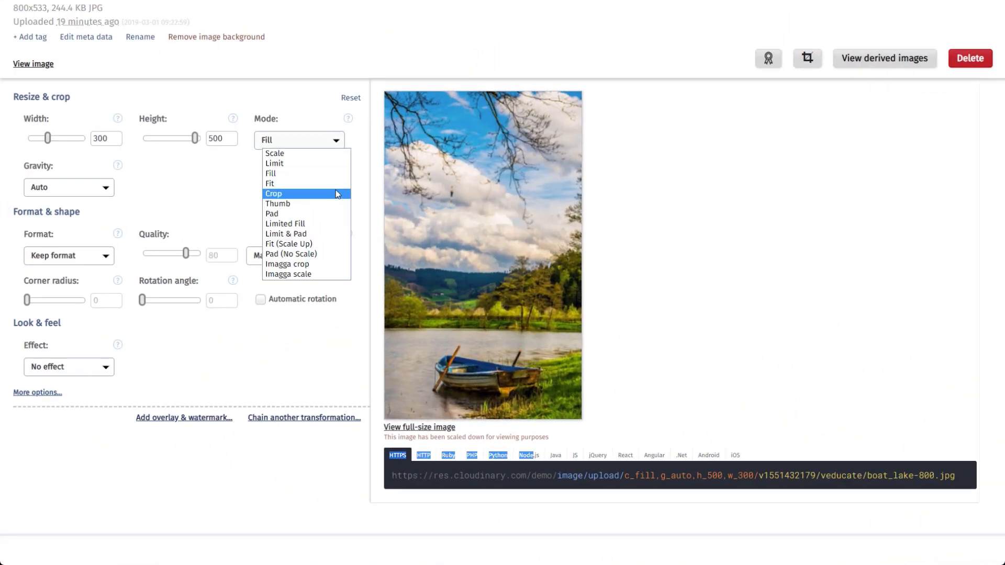
{"action": "left_click", "coordinate": [273, 193]}
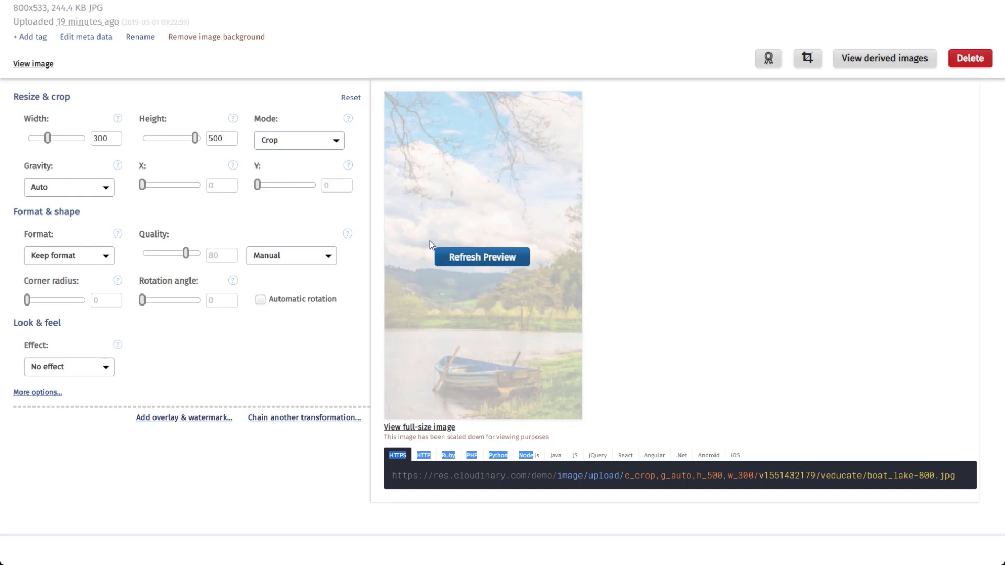
{"action": "left_click", "coordinate": [482, 258]}
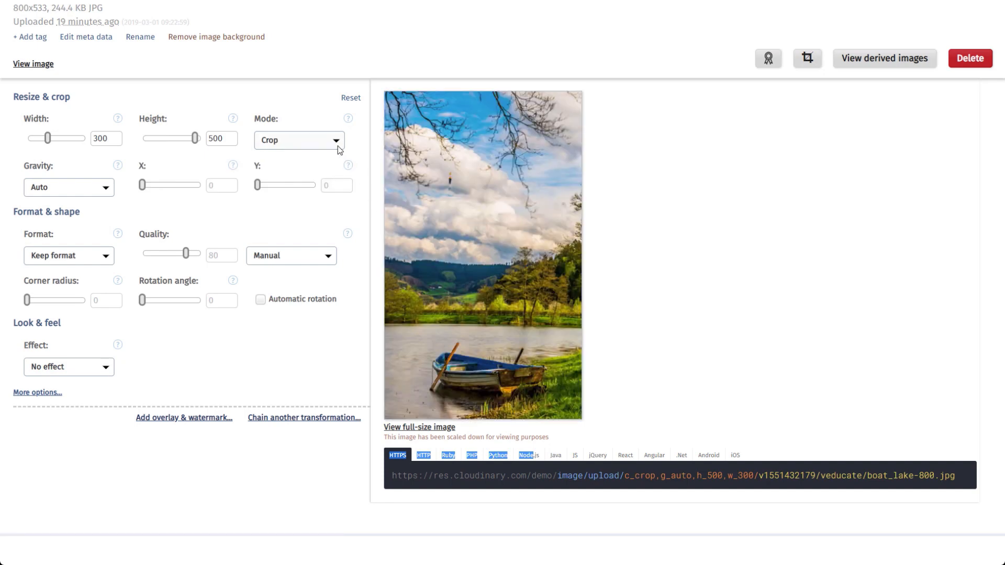
{"action": "left_click", "coordinate": [299, 140]}
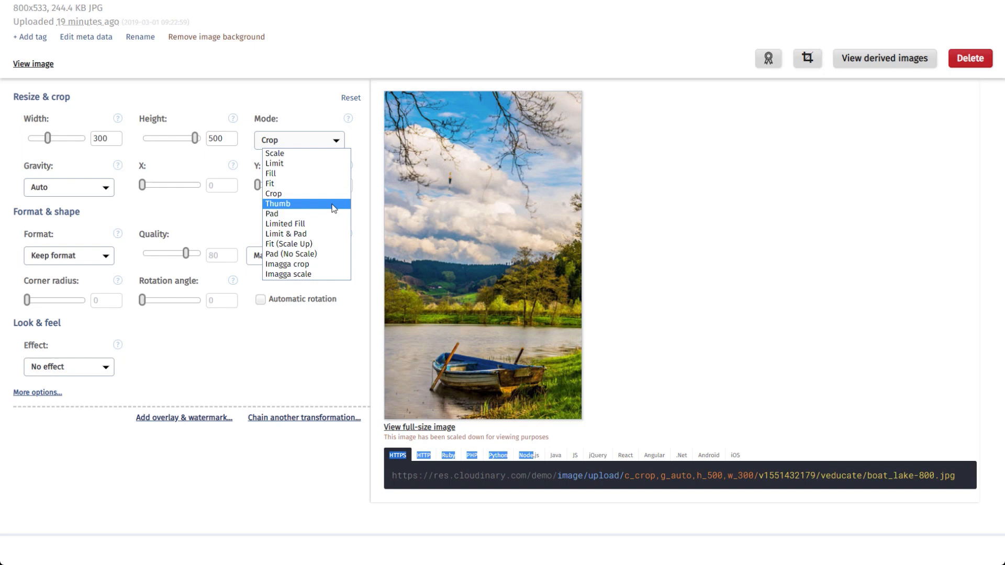
{"action": "left_click", "coordinate": [278, 204]}
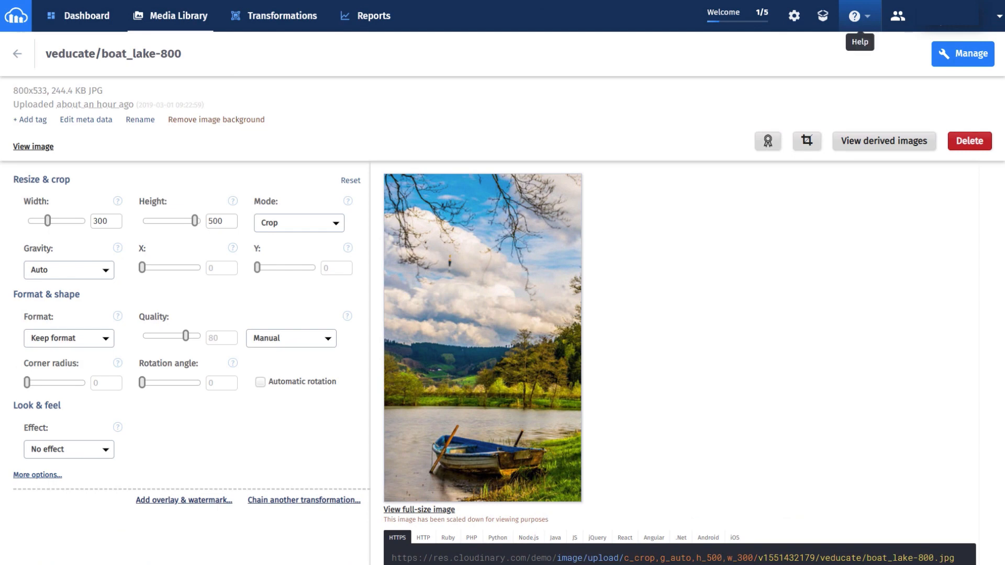
Step: Go to the Cloudinary documentation from the Help menu
{"action": "left_click", "coordinate": [855, 15]}
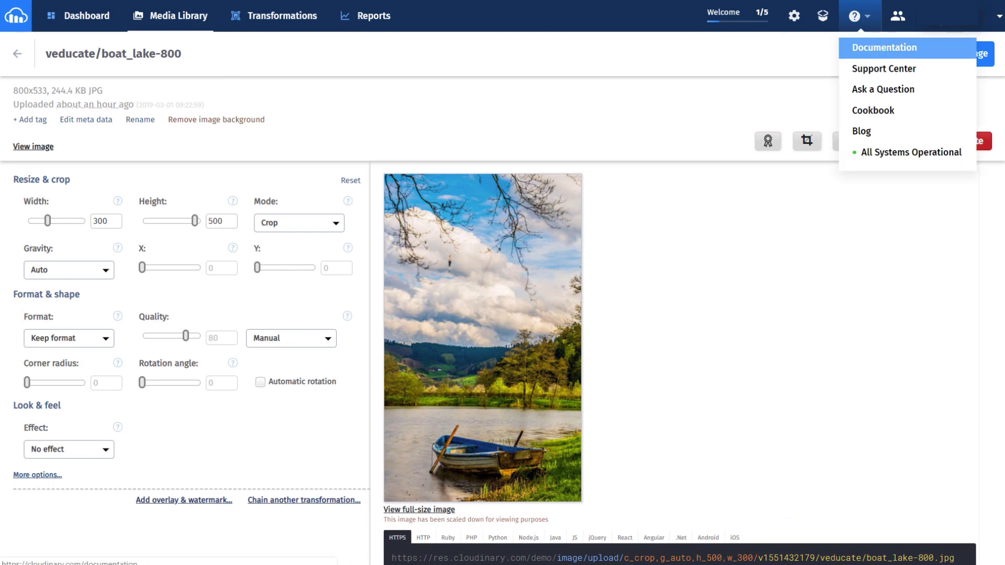
{"action": "left_click", "coordinate": [884, 47]}
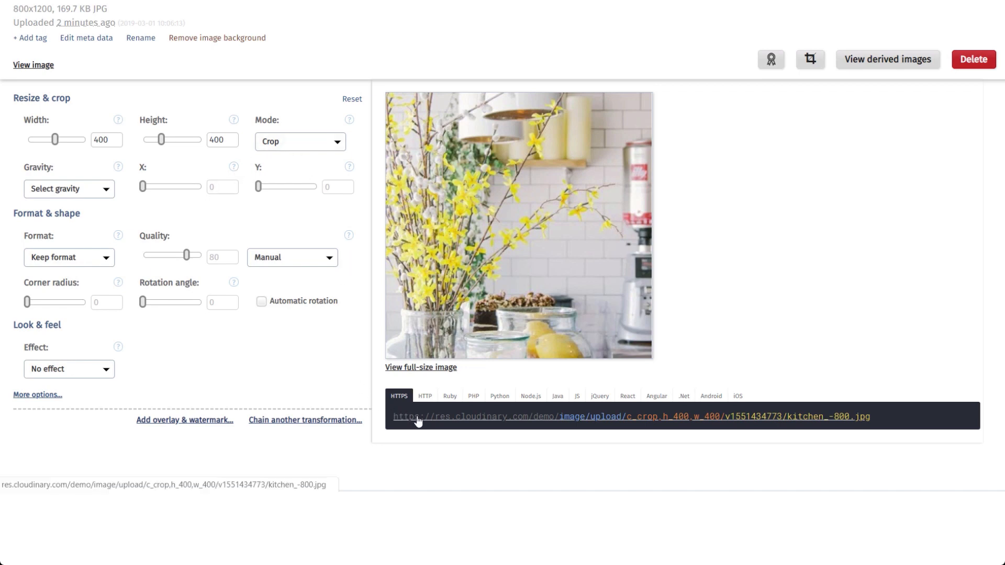
Step: Show the kitchen photo on its own via its c_crop,g_auto:classic,h_400,w_400 URL
{"action": "left_click", "coordinate": [416, 416]}
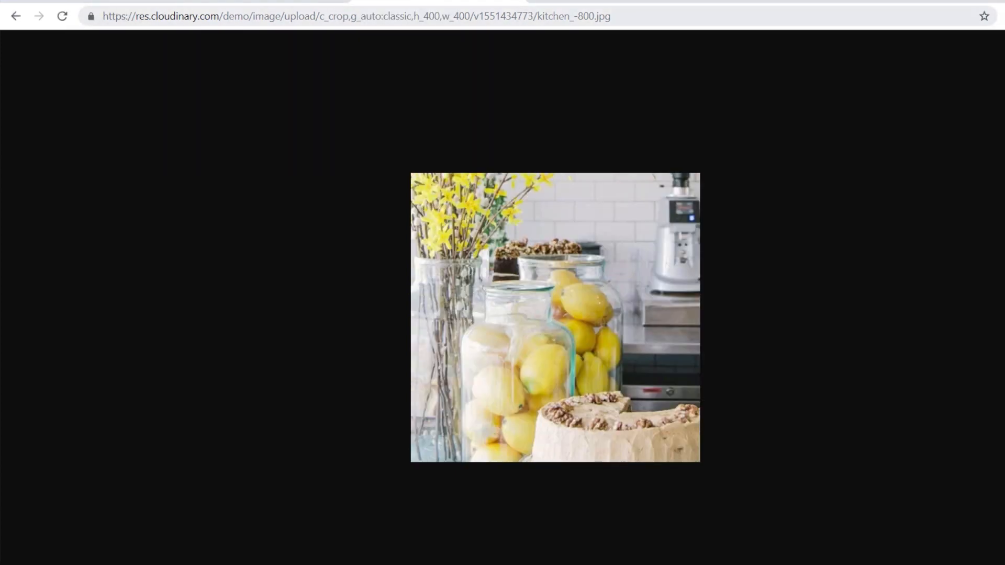
Step: Change the kitchen crop URL's g_auto from 'classic' to 'subject', then edit the gravity value again
{"action": "double_click", "coordinate": [397, 16]}
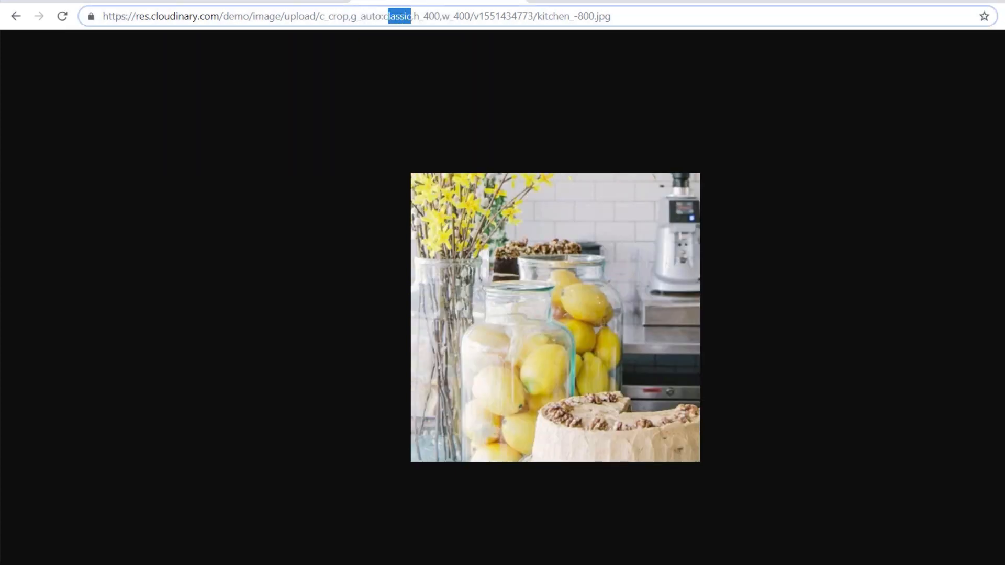
{"action": "type", "text": "subject"}
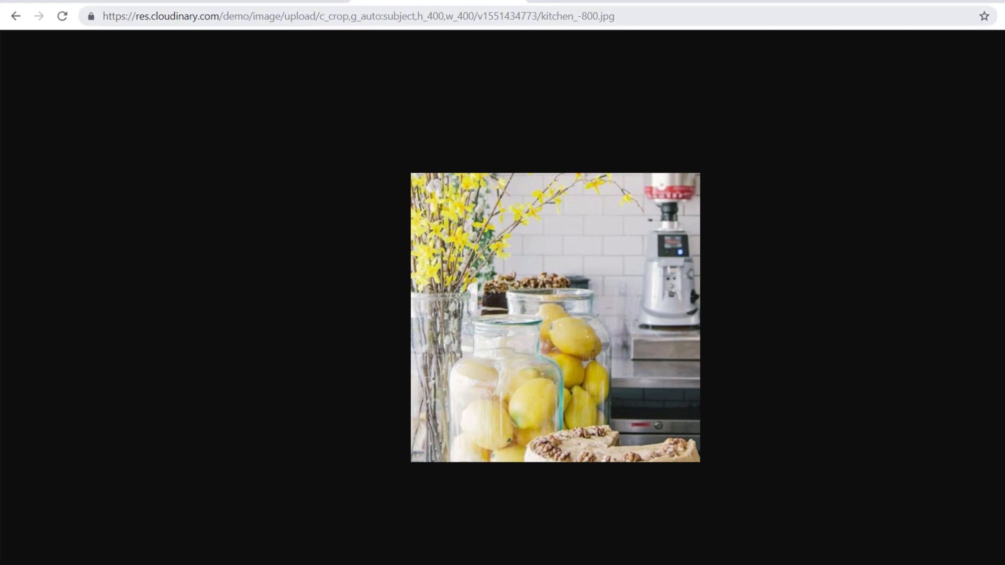
{"action": "double_click", "coordinate": [392, 16]}
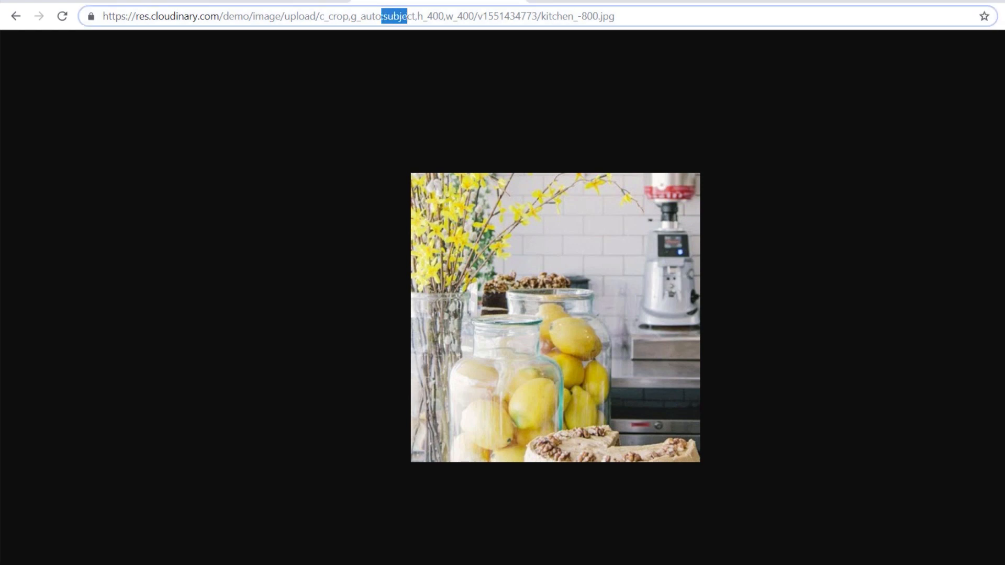
{"action": "type", "text": "ca"}
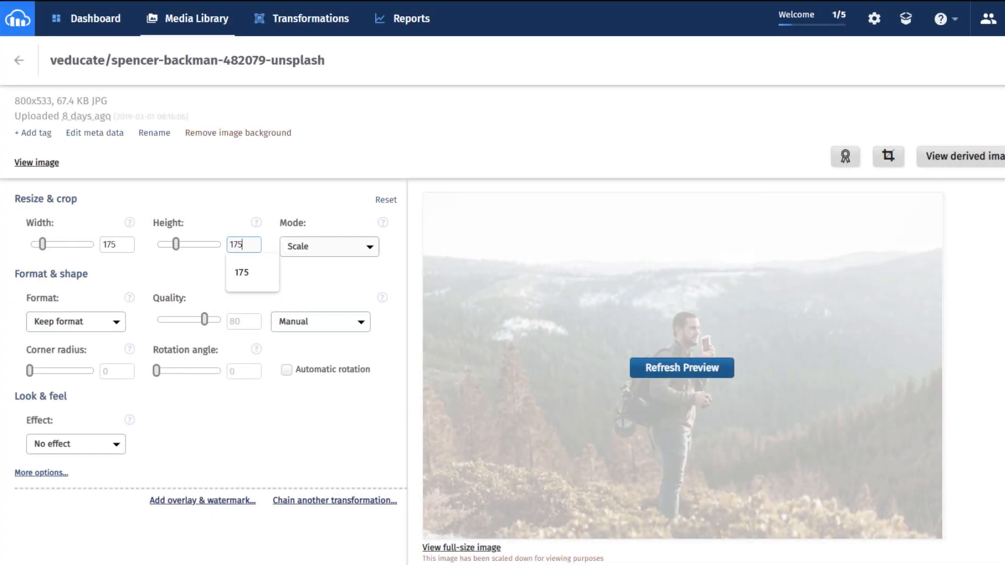
Step: Scale the spencer-backman hiker photo to 175 by 175 and refresh the preview
{"action": "left_click", "coordinate": [327, 246]}
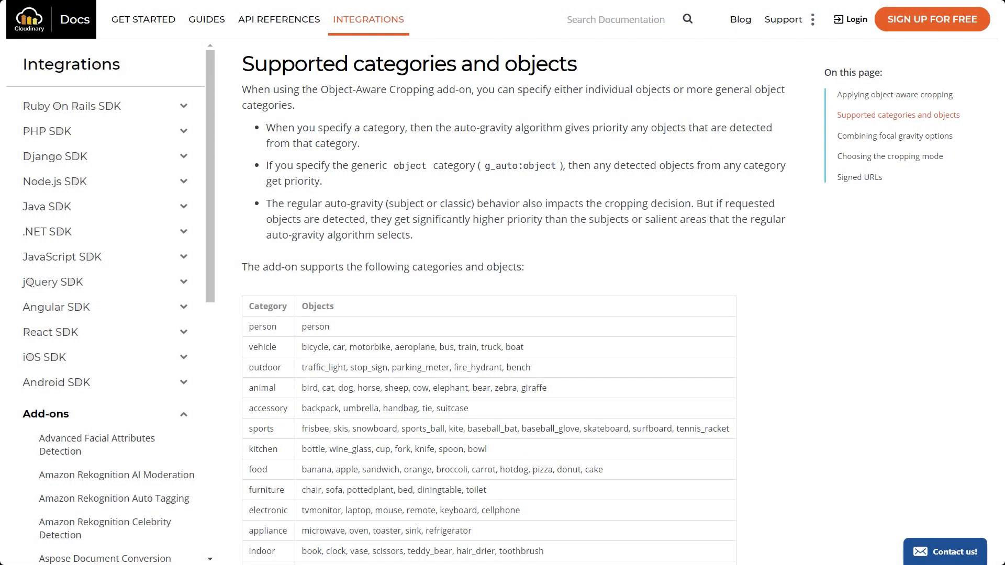
Step: Scroll the docs down to the 'Supported categories and objects' table
{"action": "scroll", "scroll_direction": "down", "scroll_amount": 3}
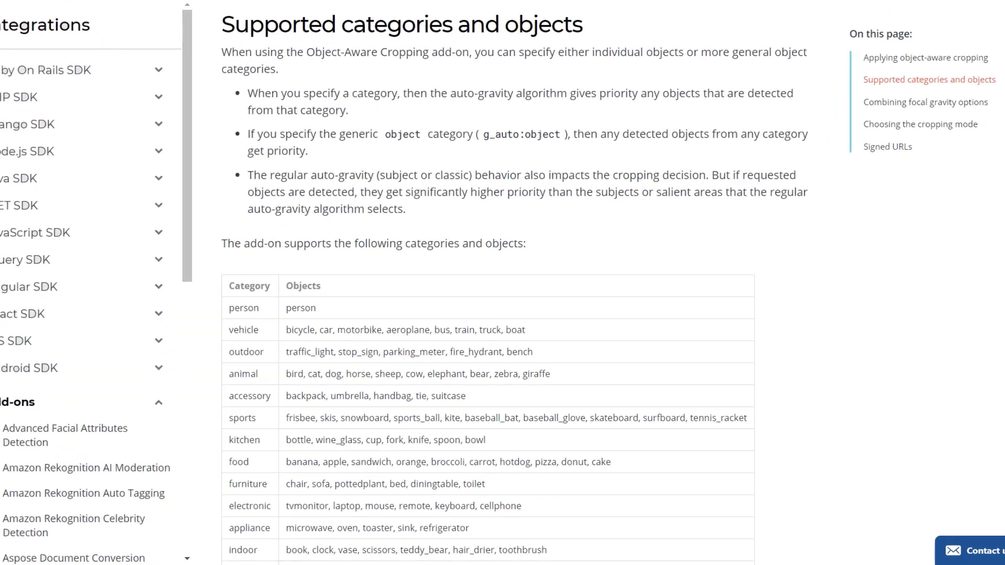
{"action": "scroll", "scroll_direction": "down", "scroll_amount": 3}
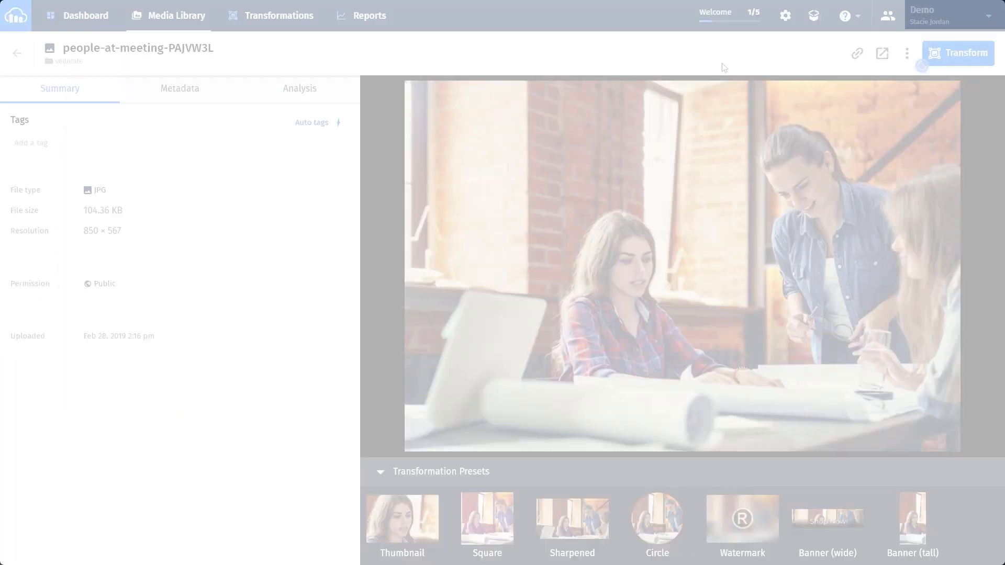
Step: Reach Cloudinary Documentation from the asset page's Help menu
{"action": "left_click", "coordinate": [844, 16]}
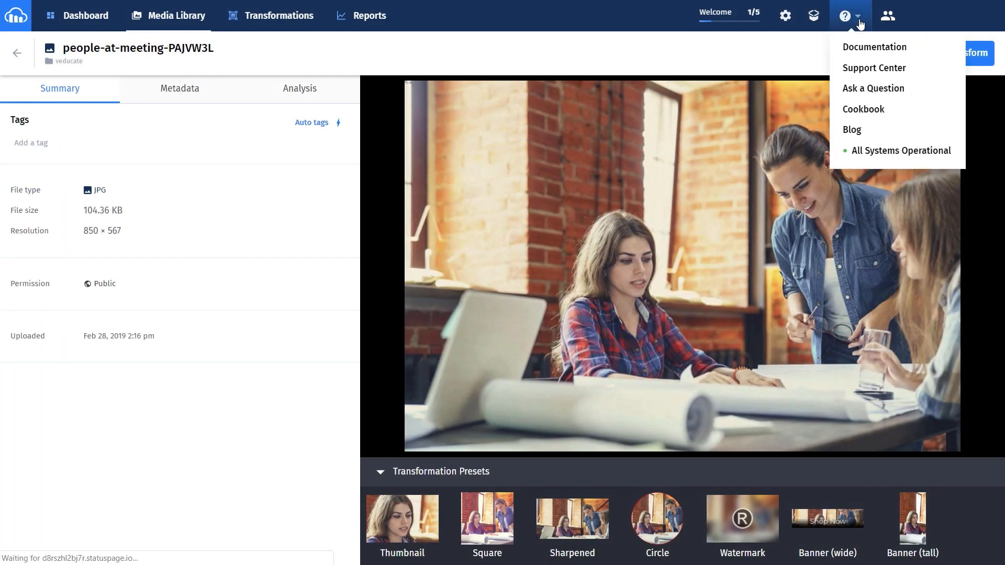
{"action": "left_click", "coordinate": [873, 46]}
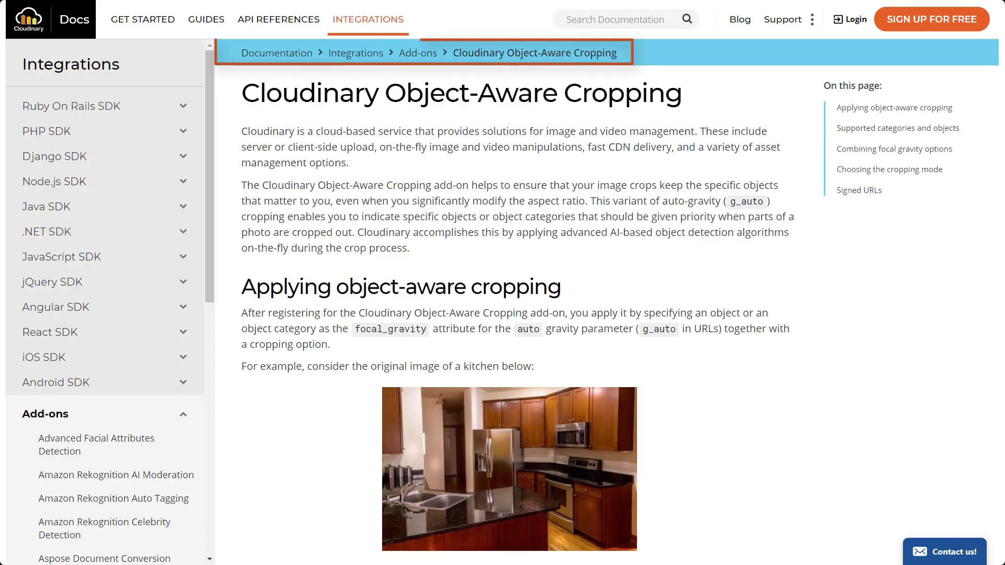